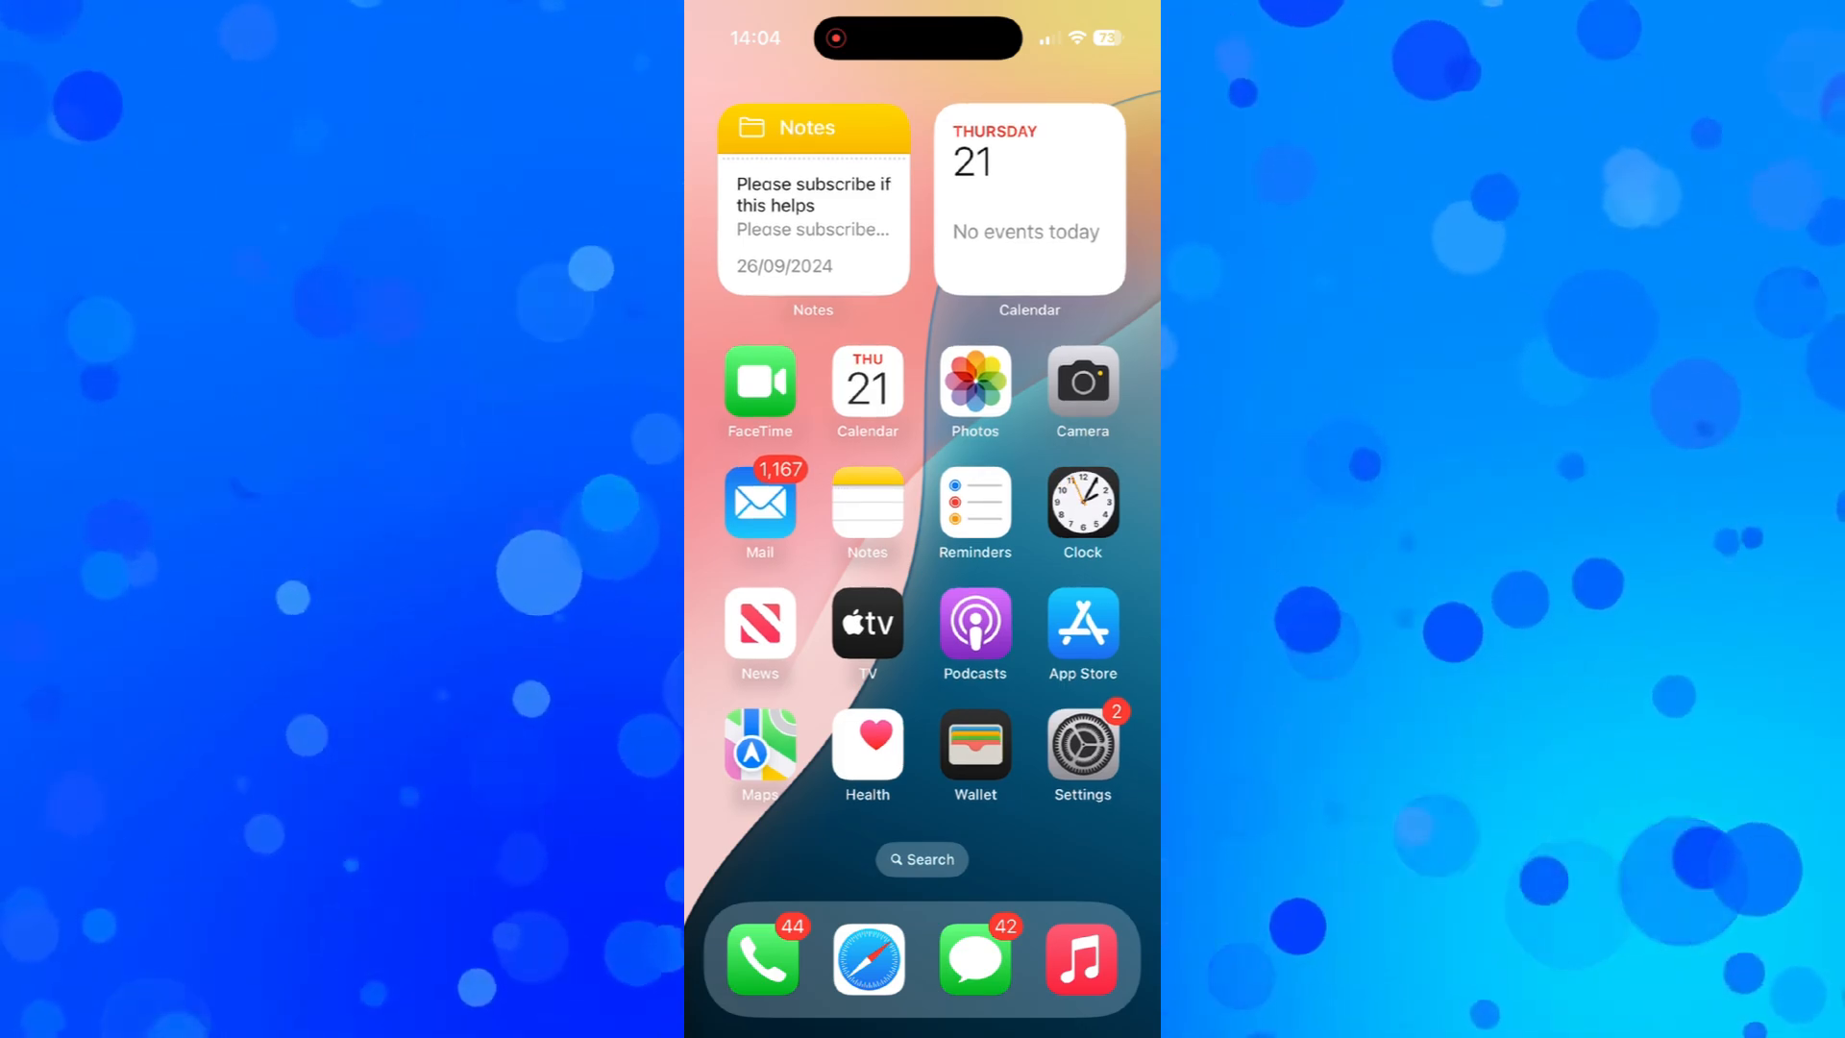
- Launch Settings from the home screen and scroll down to the Sounds & Haptics entry
{"action": "left_click", "coordinate": [1080, 745]}
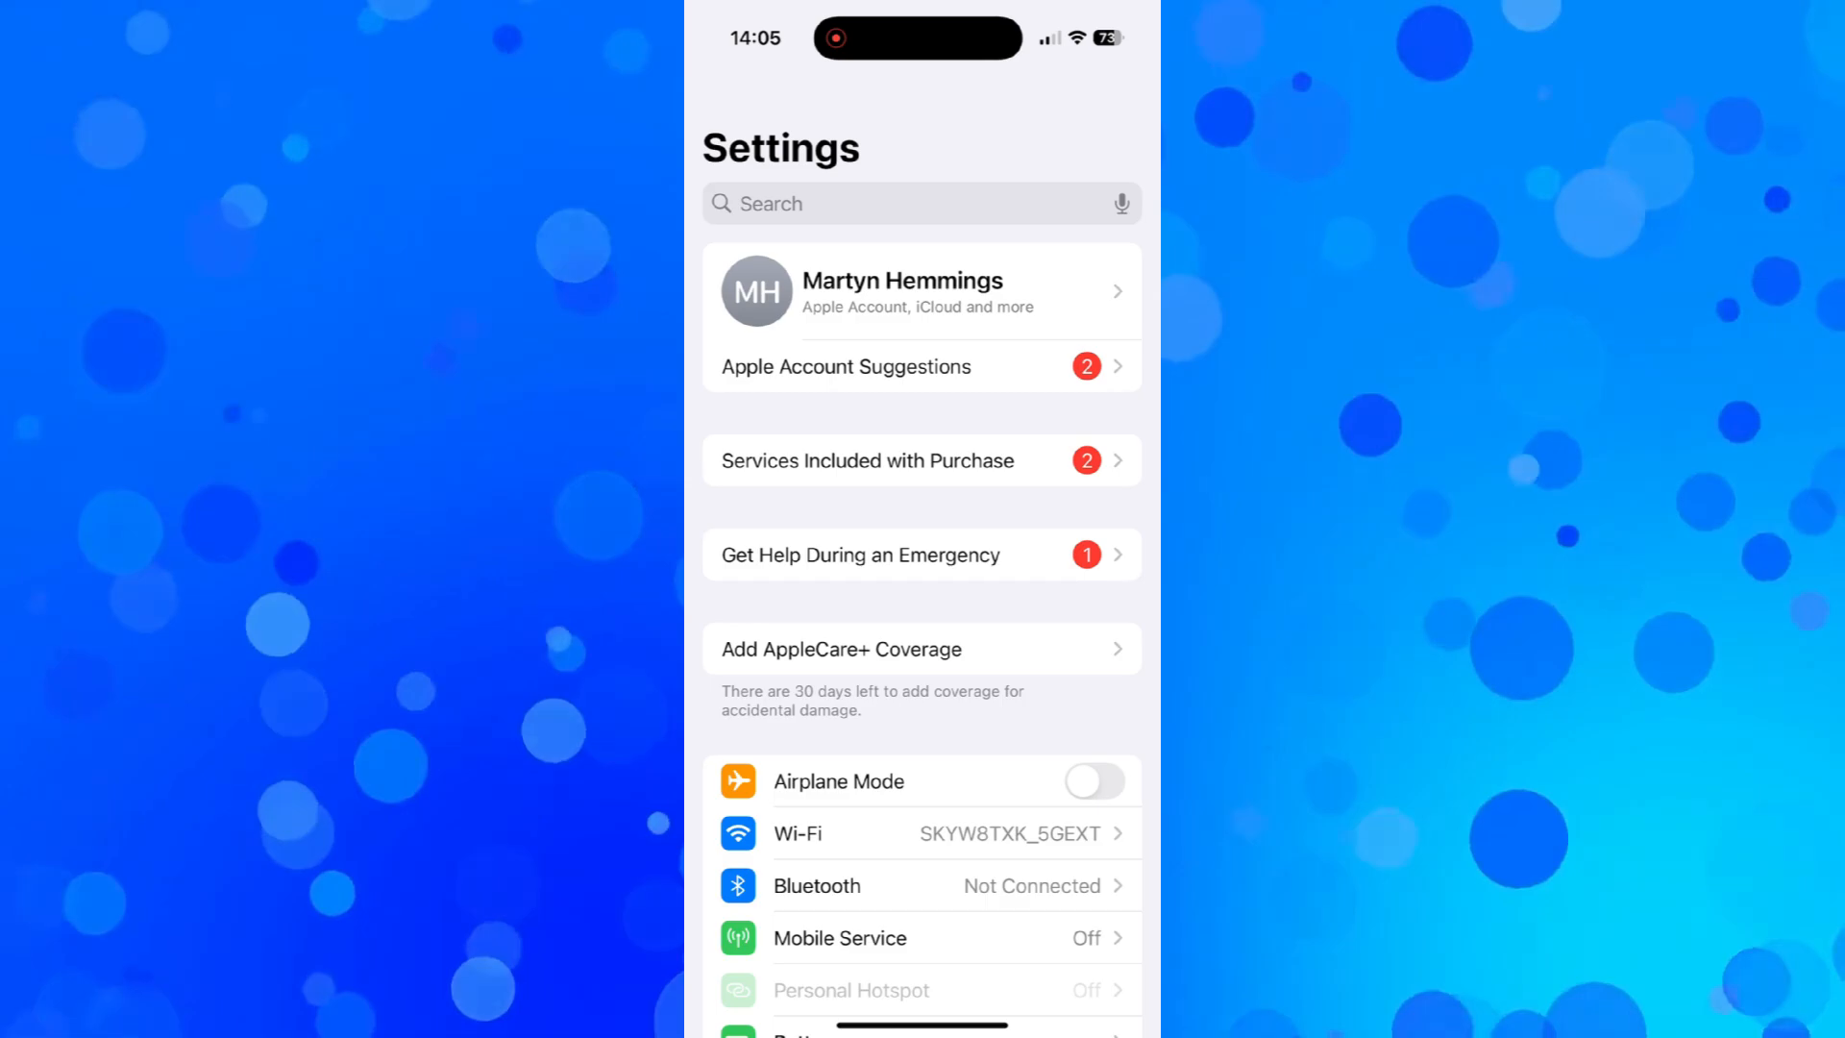
{"action": "scroll", "scroll_direction": "down", "scroll_amount": 3}
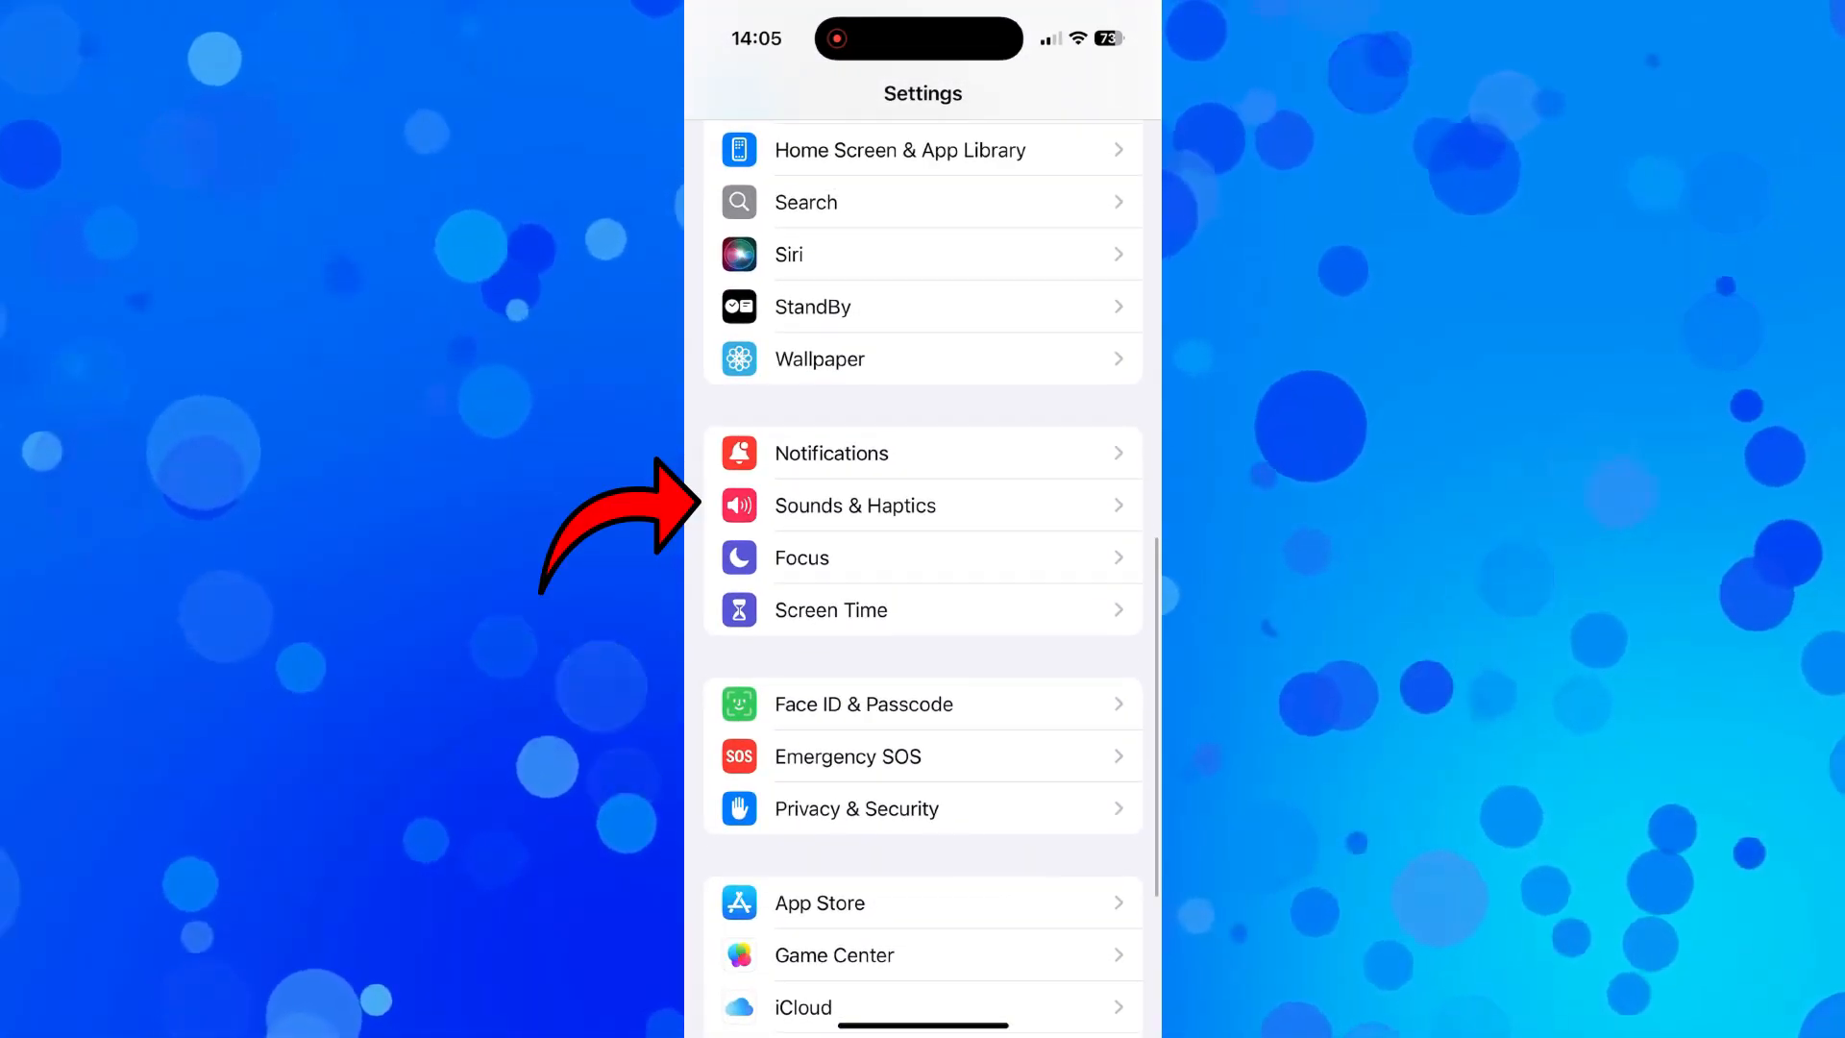
- Go into the Sounds & Haptics page from the Settings list
{"action": "left_click", "coordinate": [855, 504]}
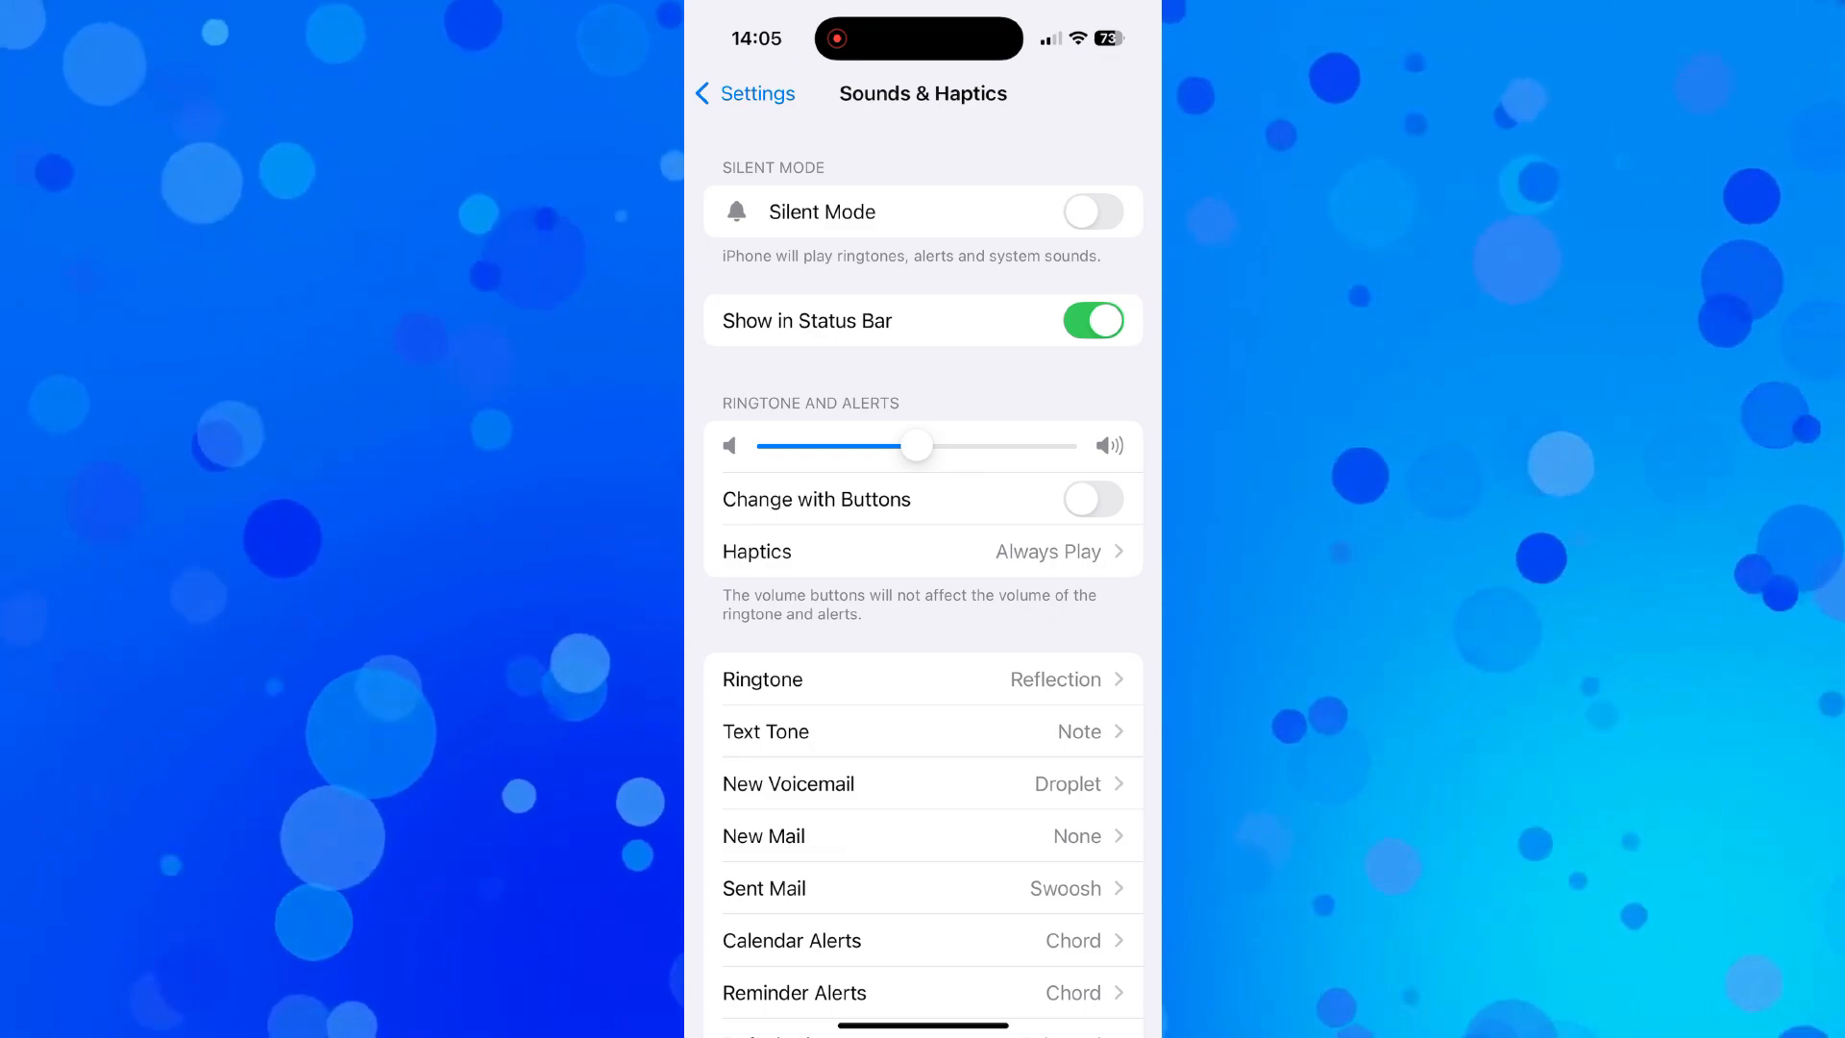
{"action": "left_click", "coordinate": [929, 551]}
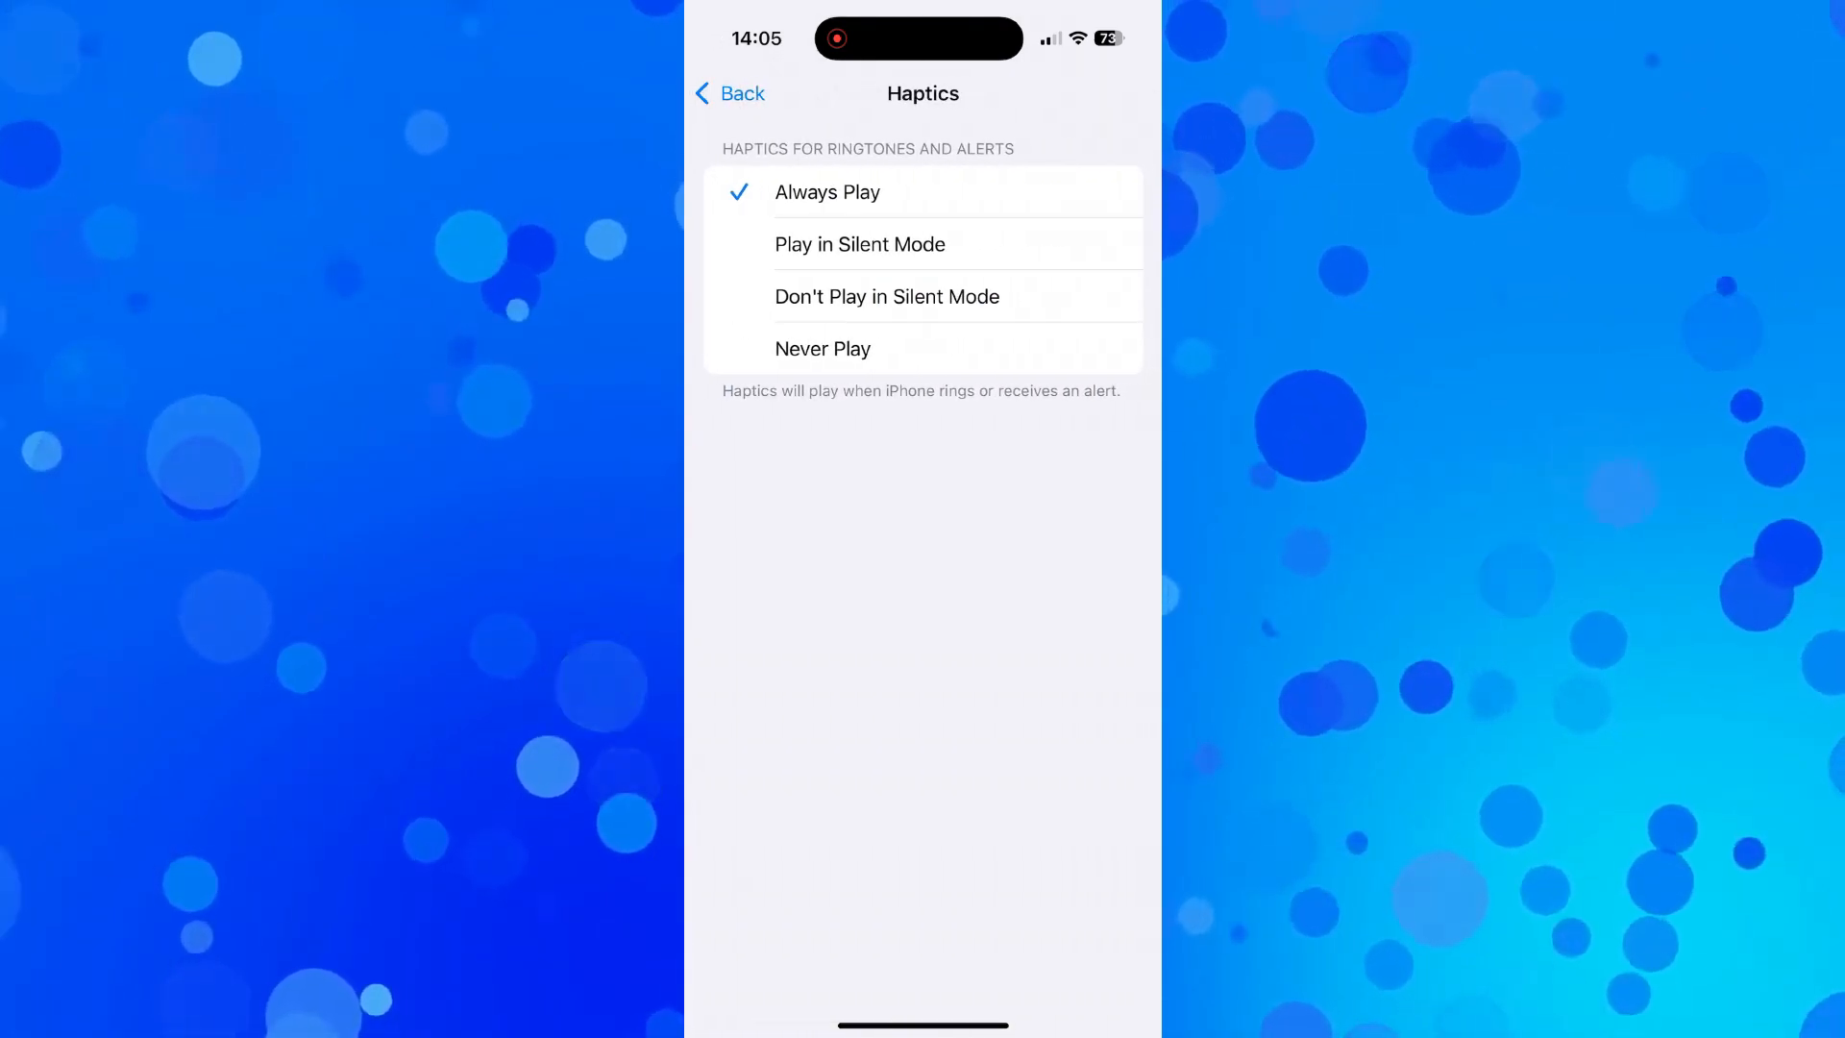
{"action": "left_click", "coordinate": [859, 243]}
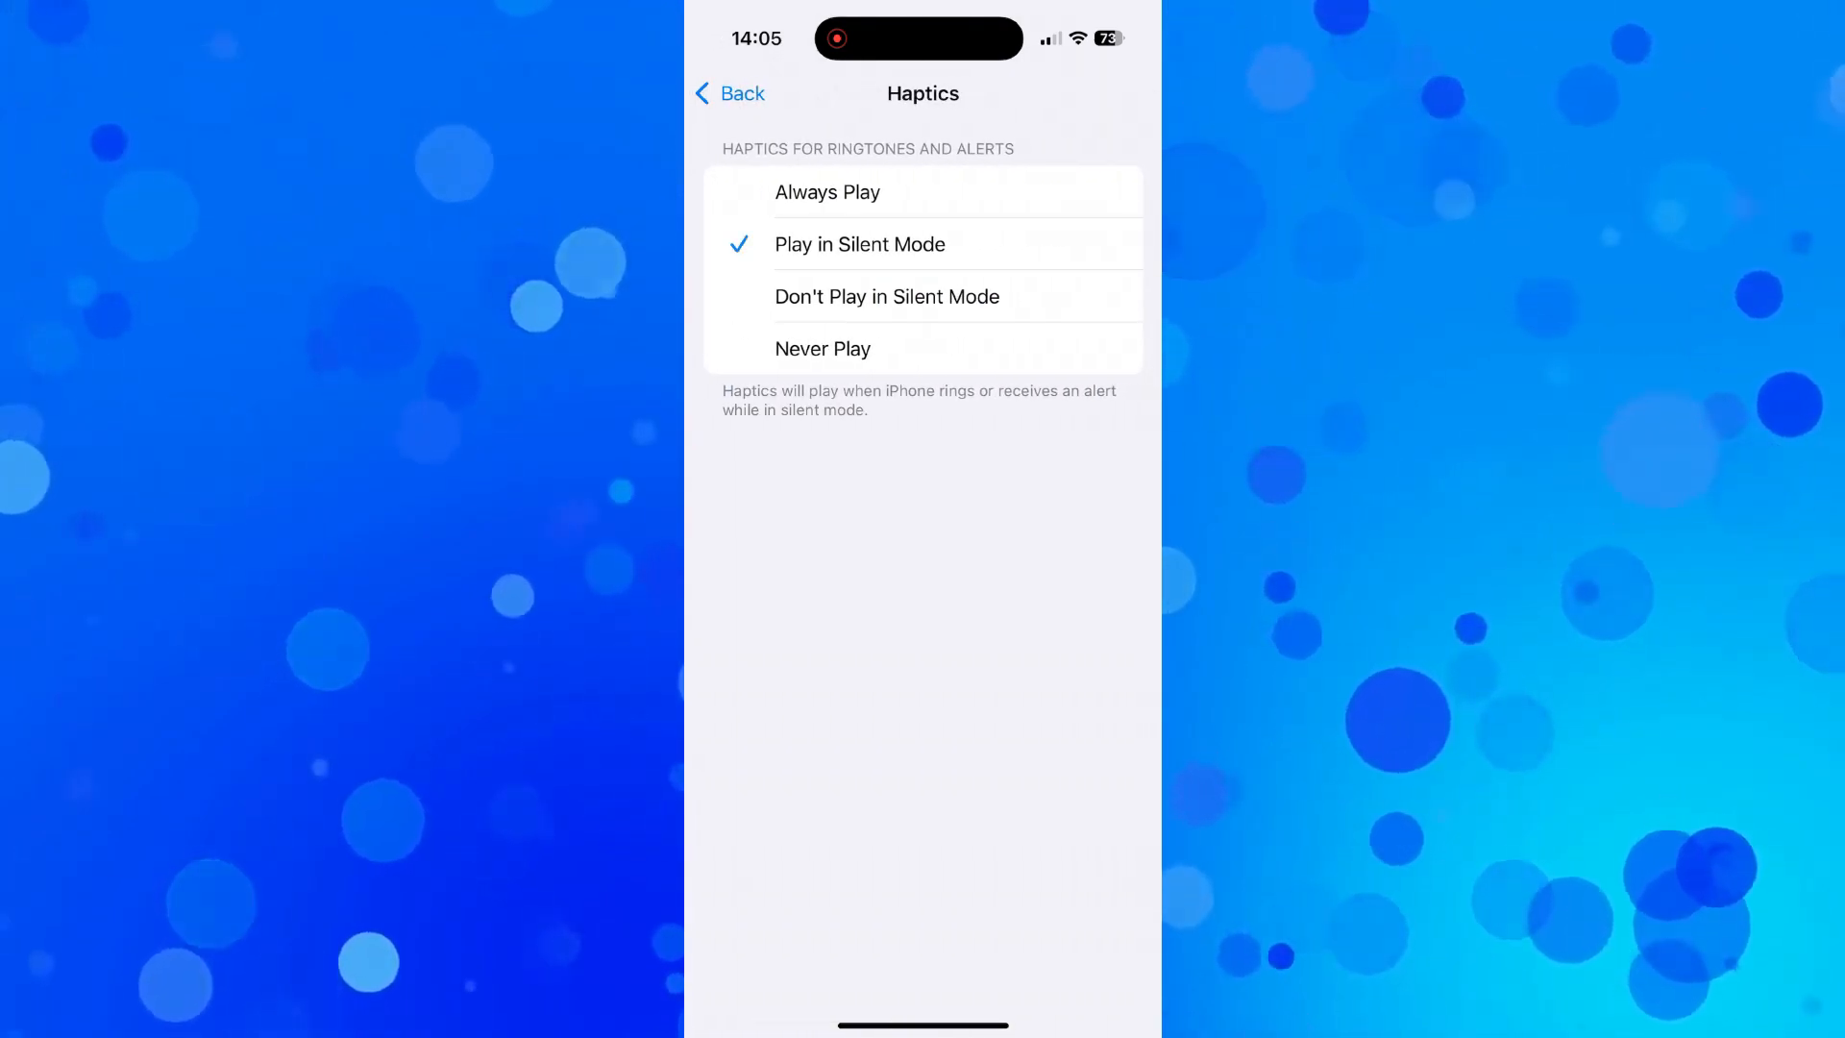
{"action": "left_click", "coordinate": [827, 192]}
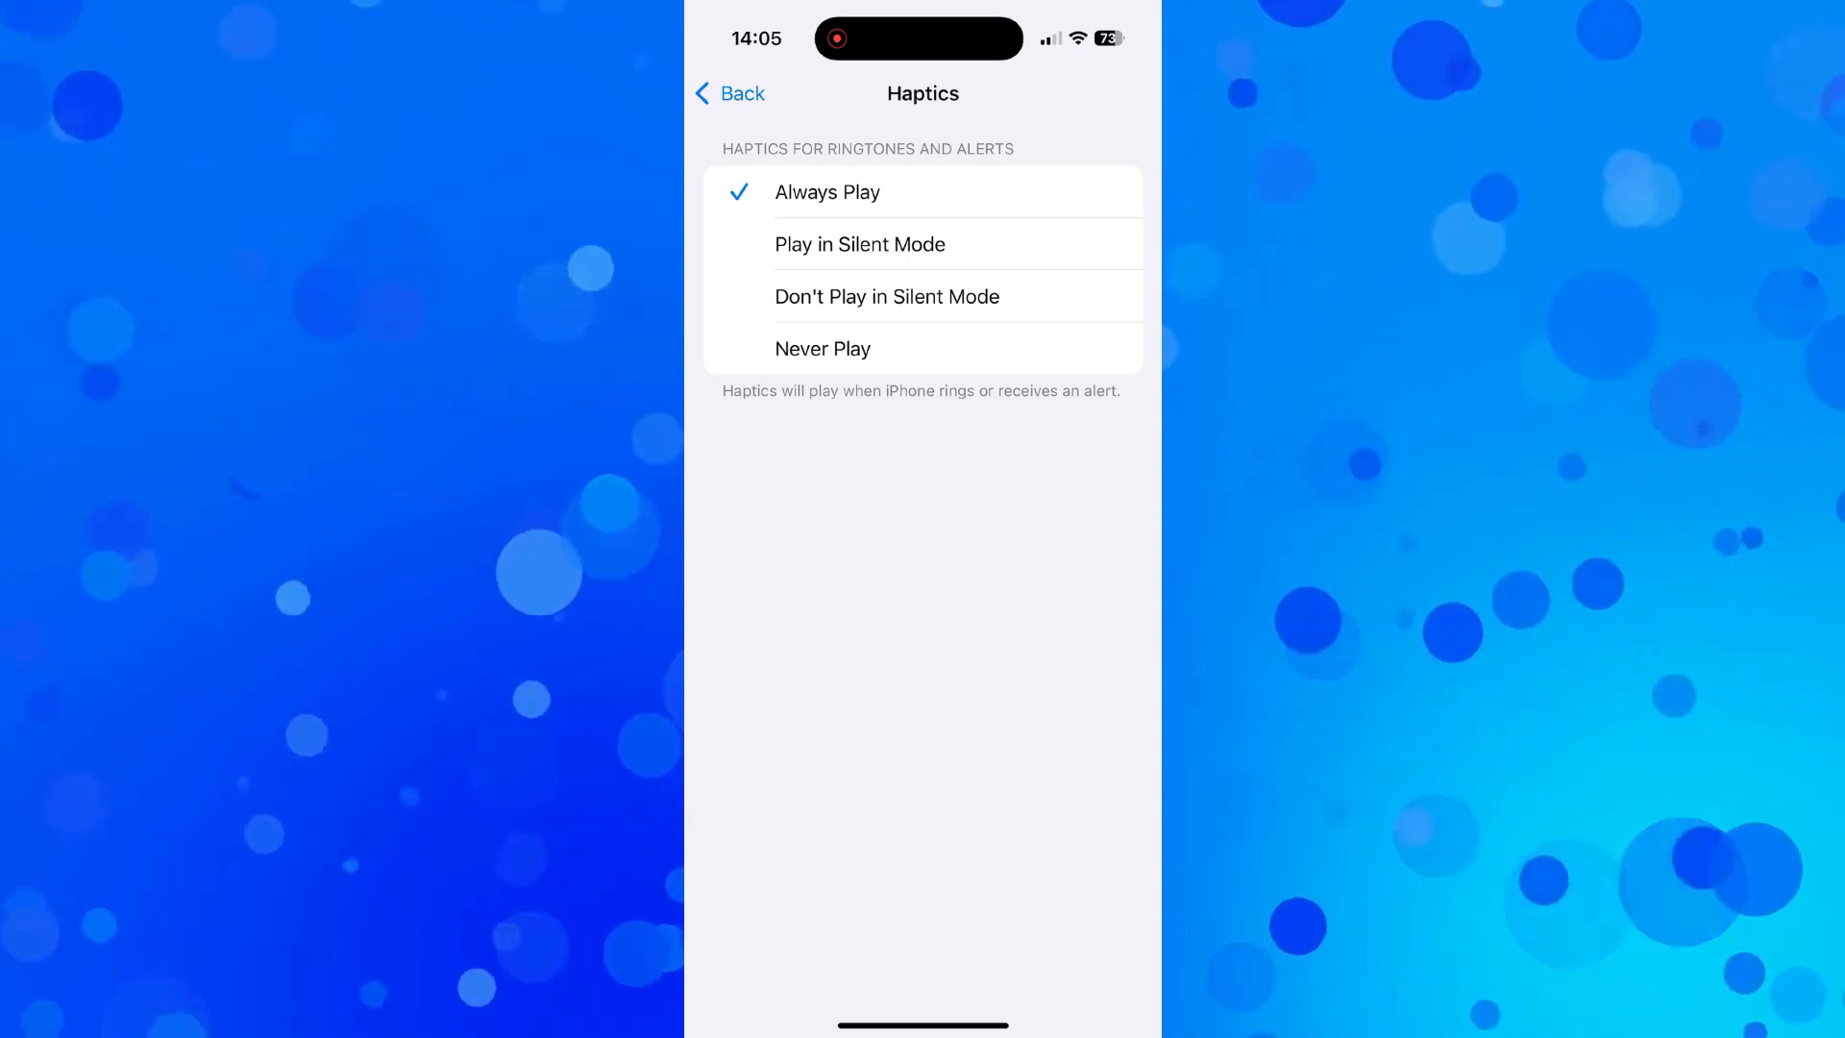
{"action": "left_click", "coordinate": [728, 93]}
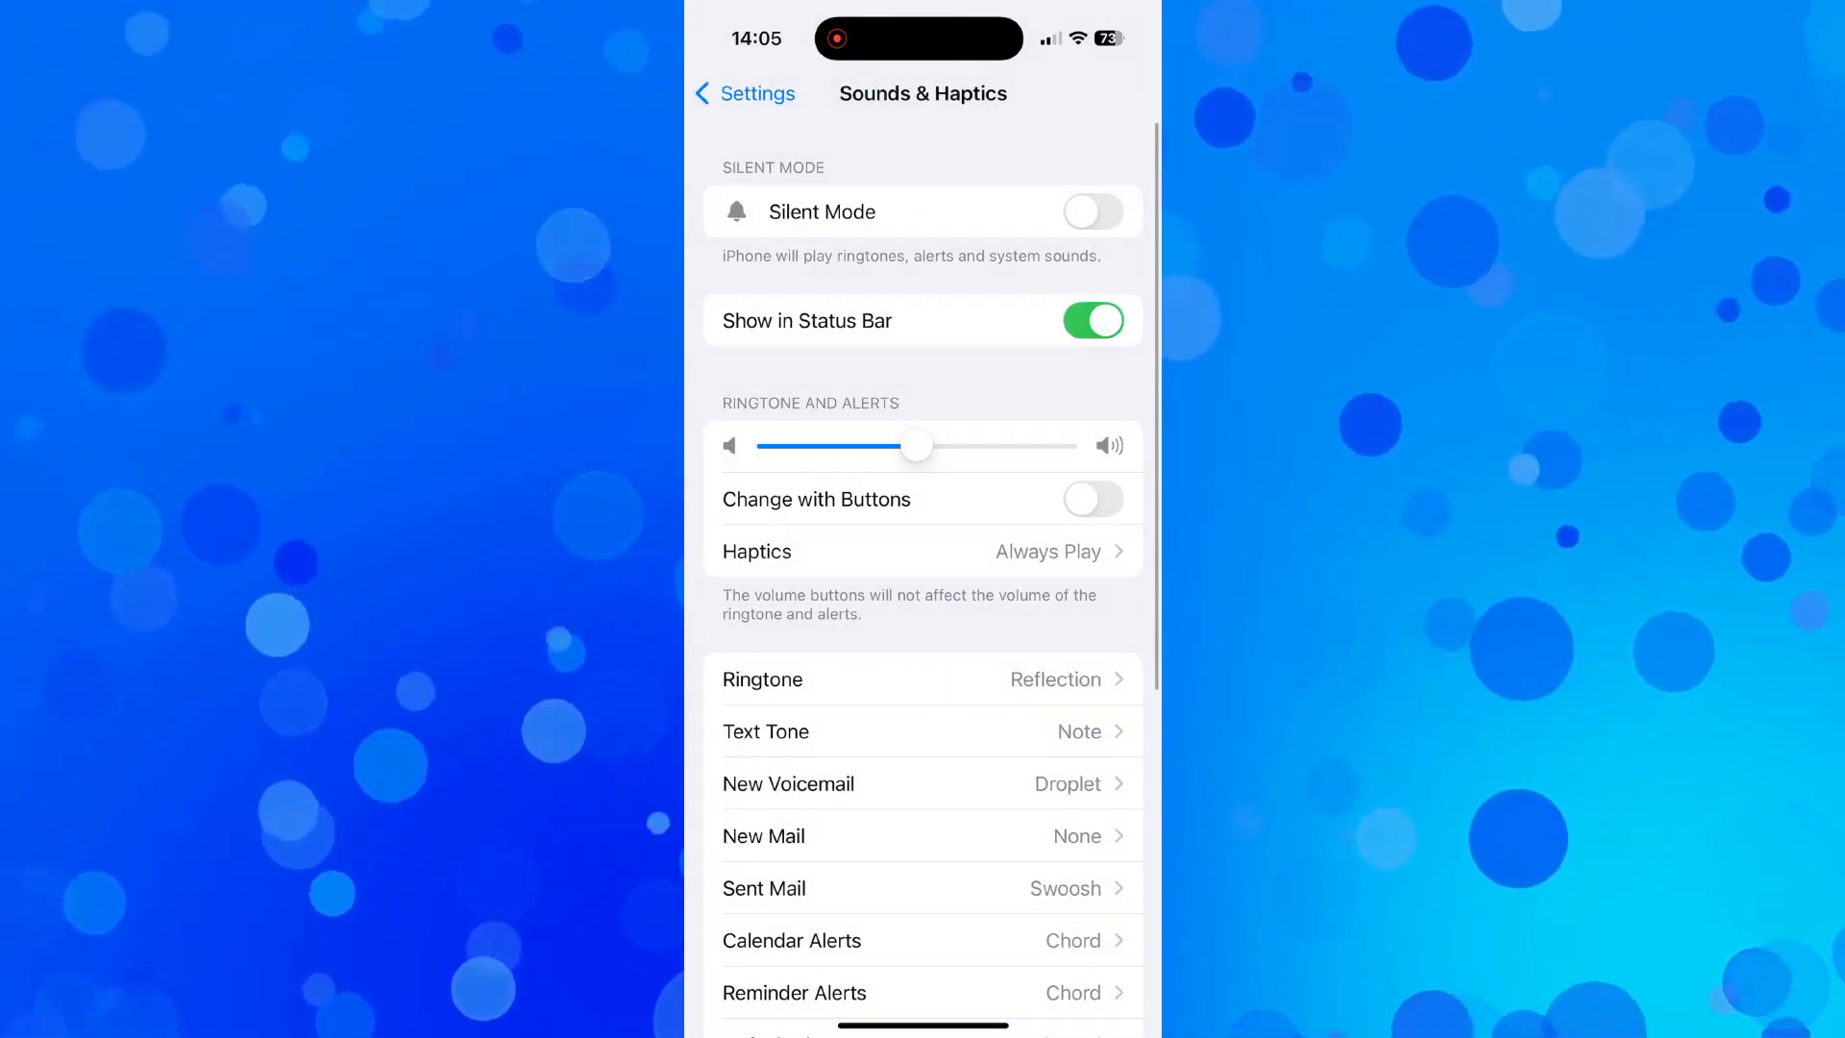
- Switch the Silent Mode toggle on, leaving Haptics at Always Play
{"action": "left_click", "coordinate": [1091, 211]}
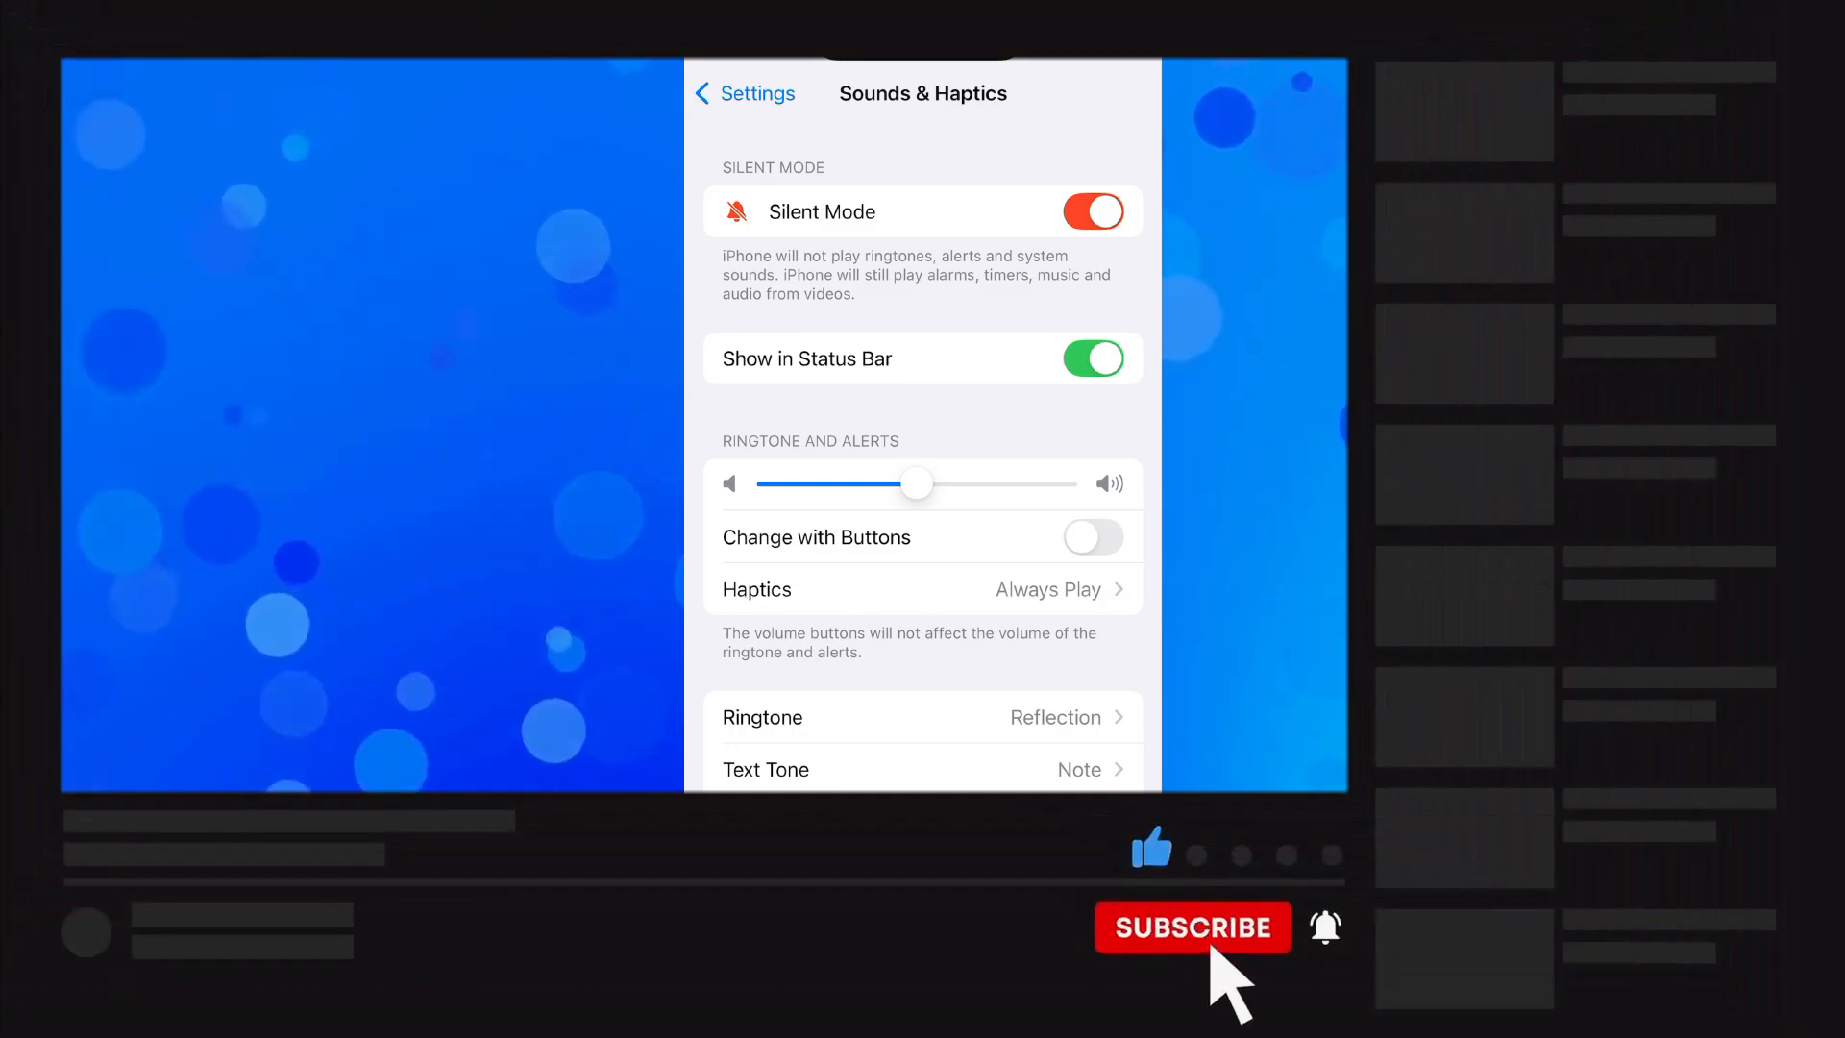
{"action": "left_click", "coordinate": [1192, 928]}
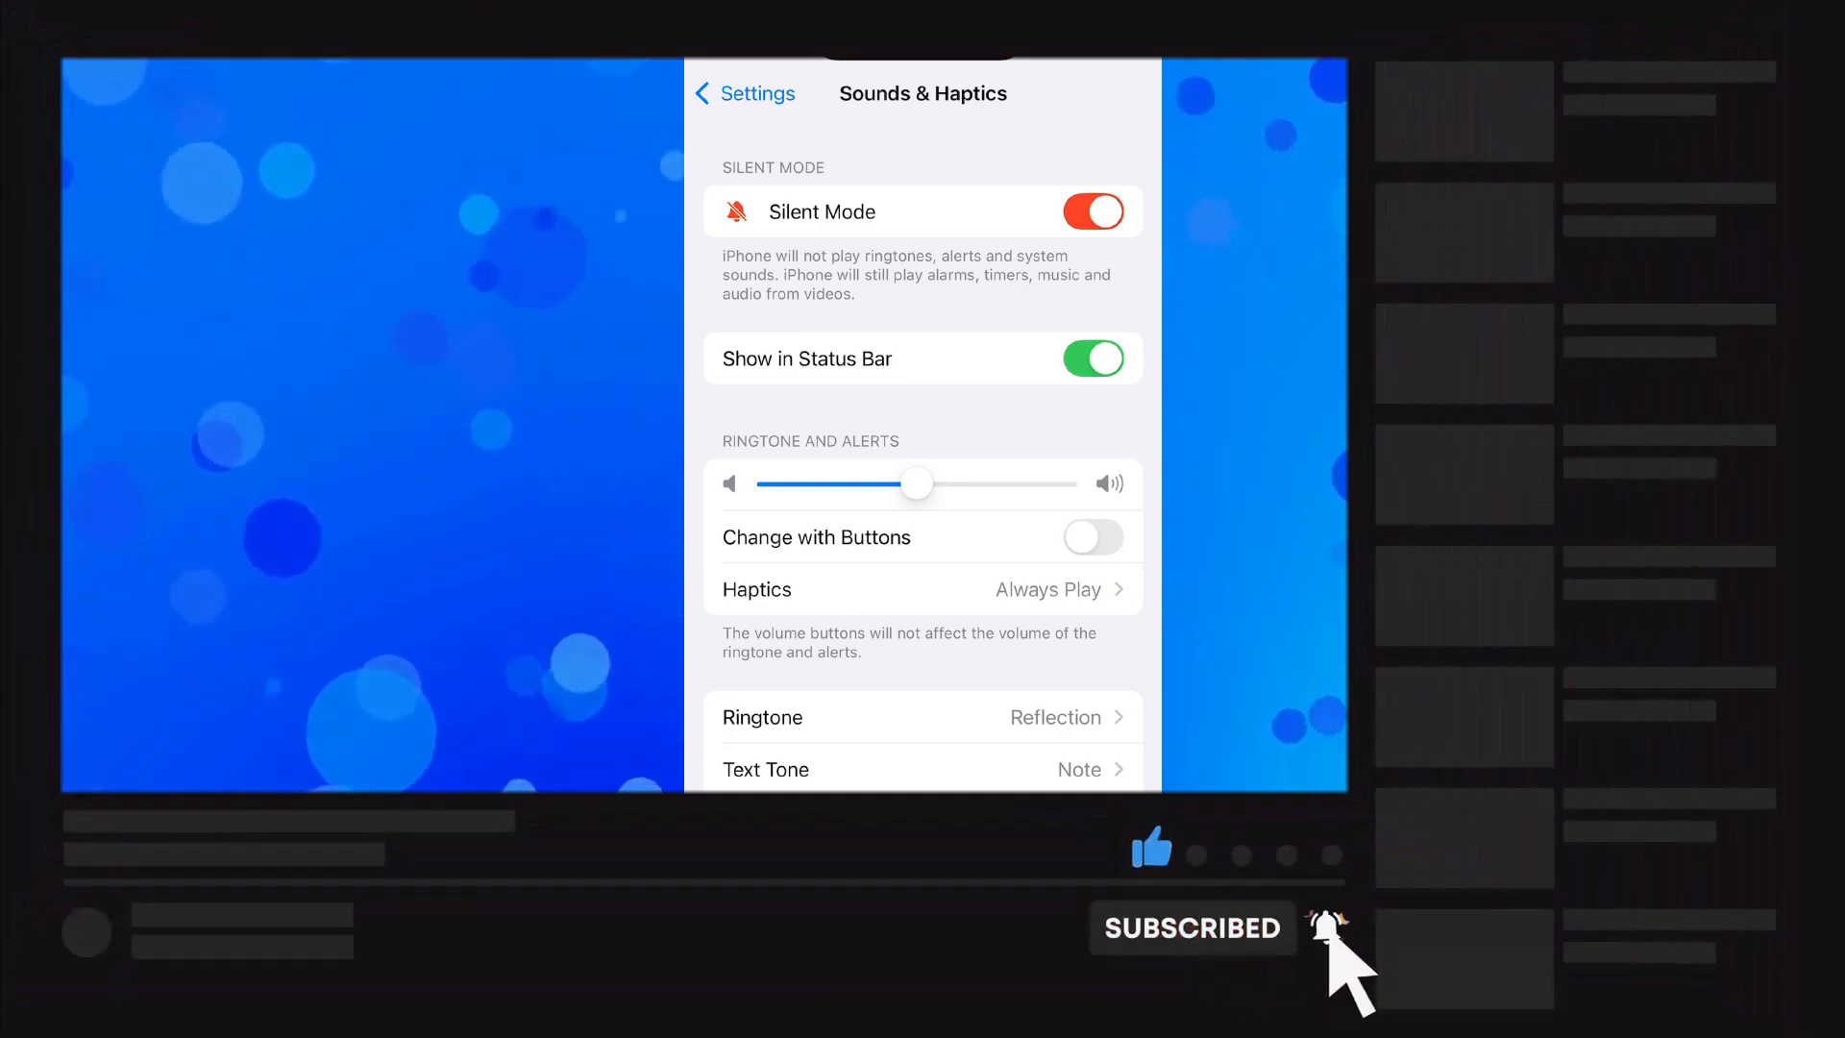